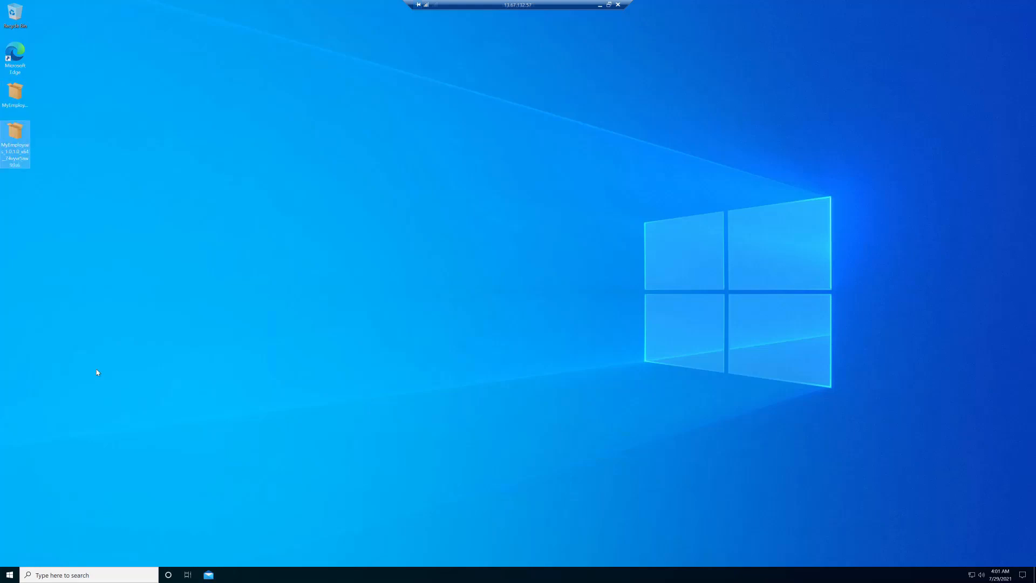
- Launch the MyEmployees app package from a Start search for 'my', then close the app
left_click(9, 575)
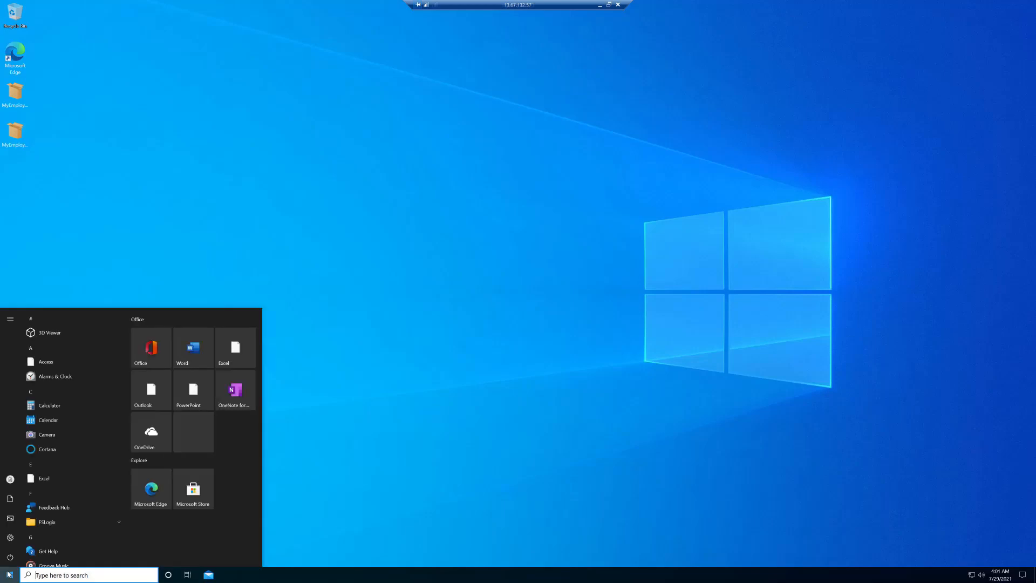
type("myemp")
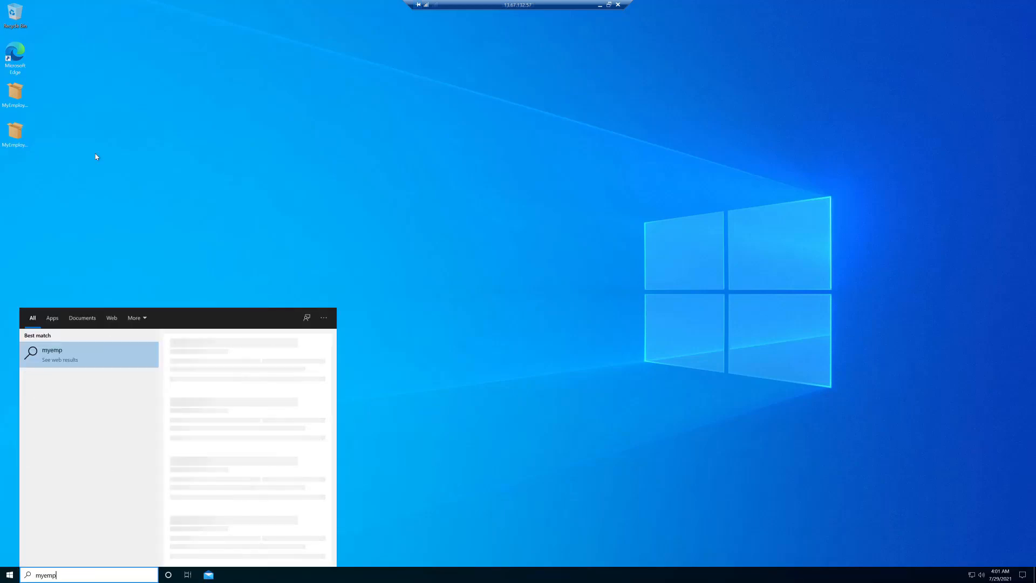
left_click(14, 131)
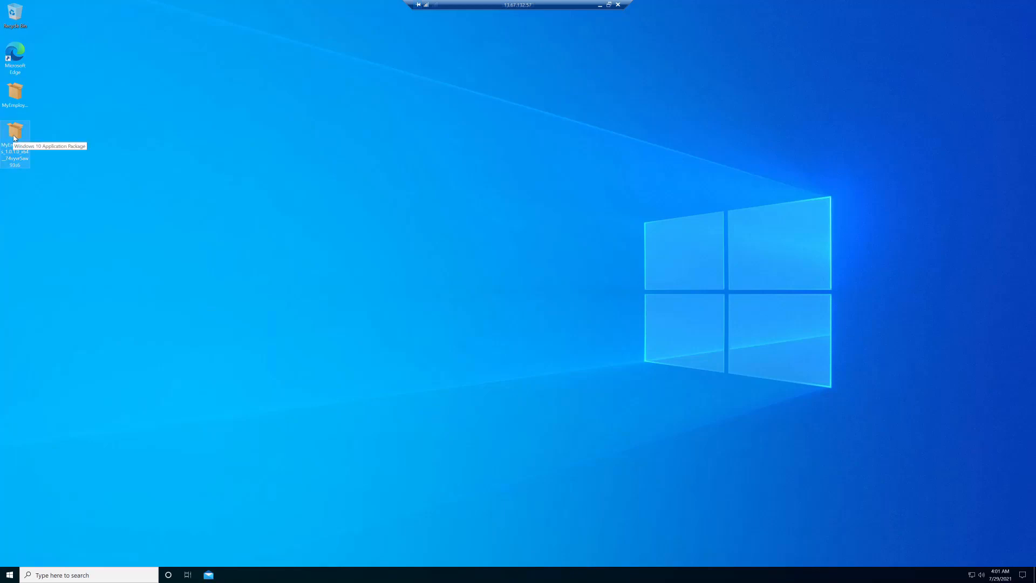
double_click(14, 132)
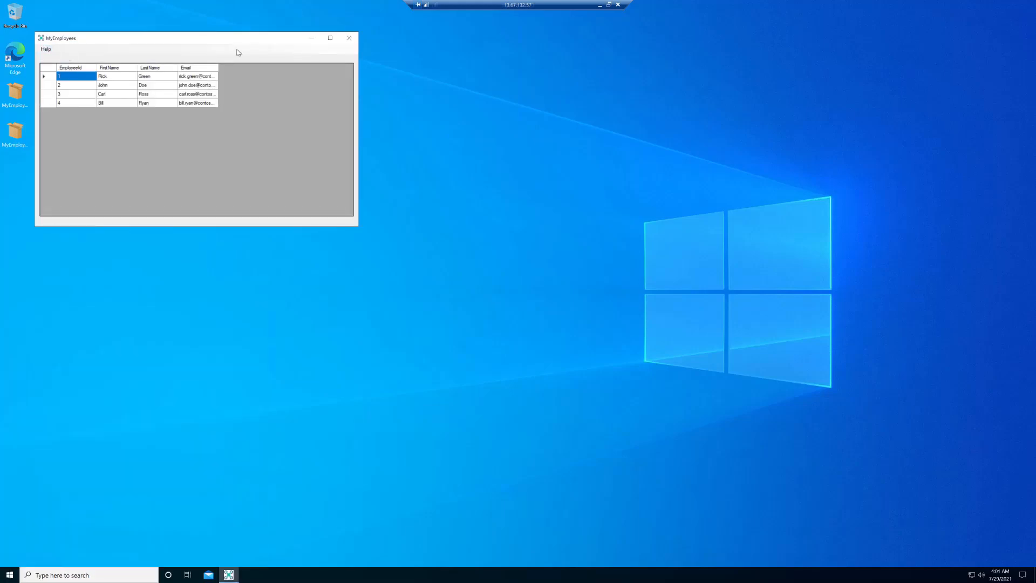
left_click(348, 37)
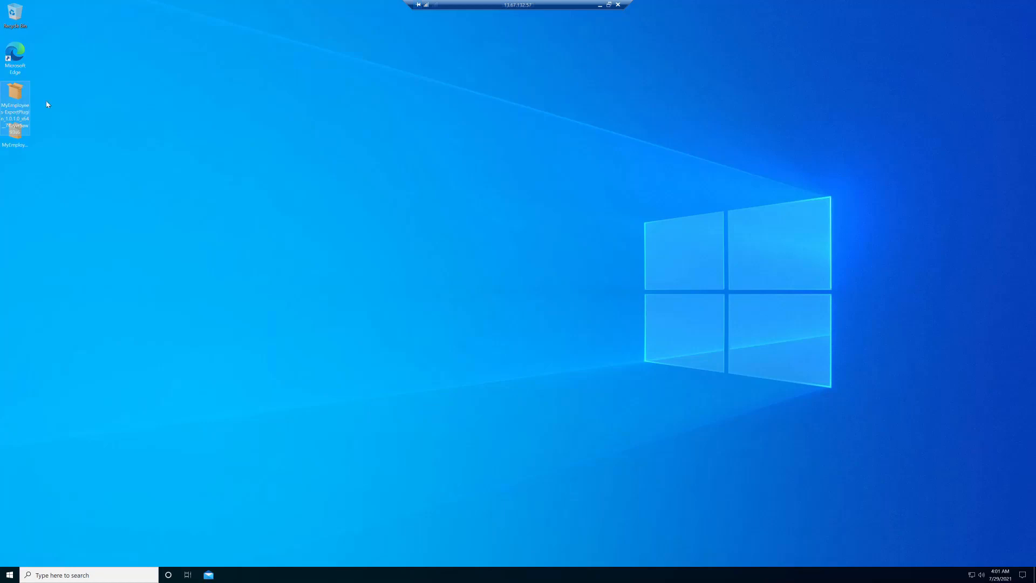
- Install the MyEmployees (Export Plugin) package in App Installer until it reports ready
double_click(14, 109)
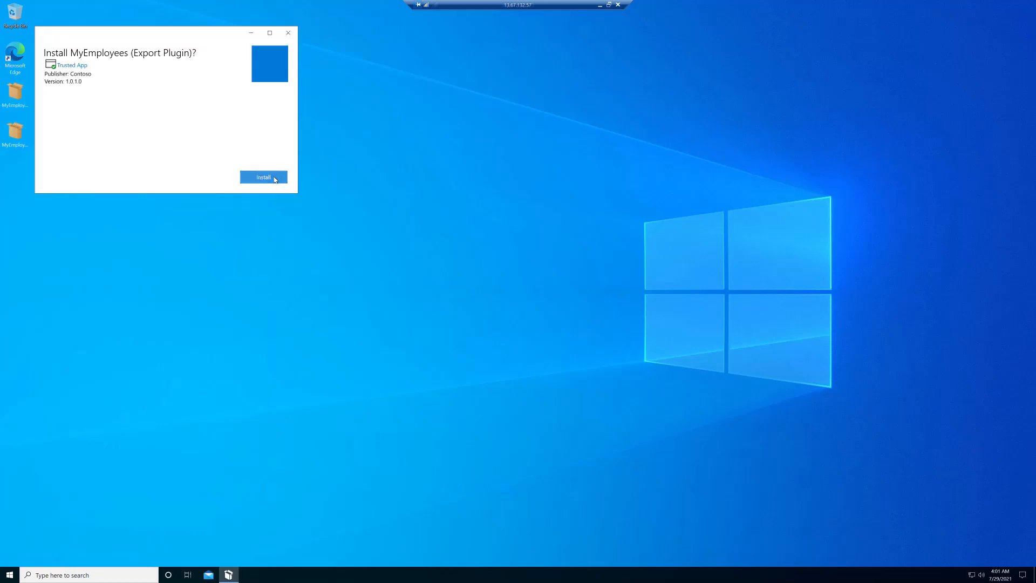
left_click(263, 177)
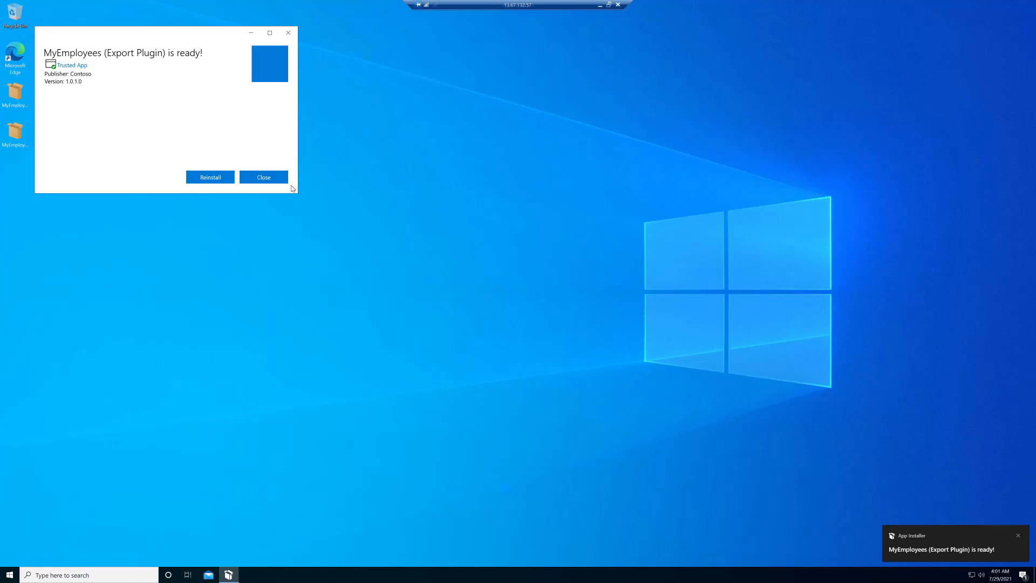
left_click(263, 177)
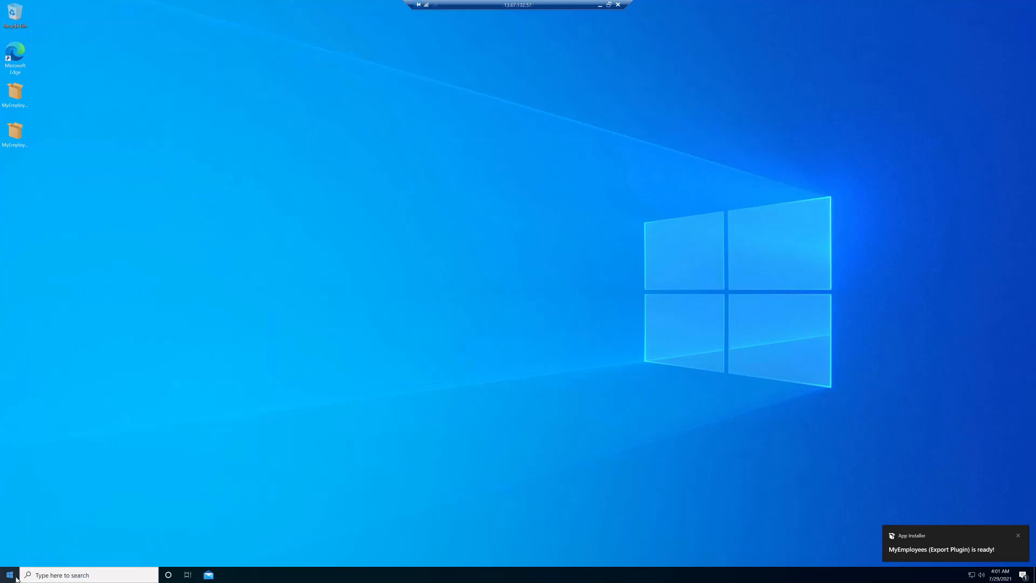
- Find the installed MyEmployees app via a Start search for 'my' and launch it
left_click(10, 575)
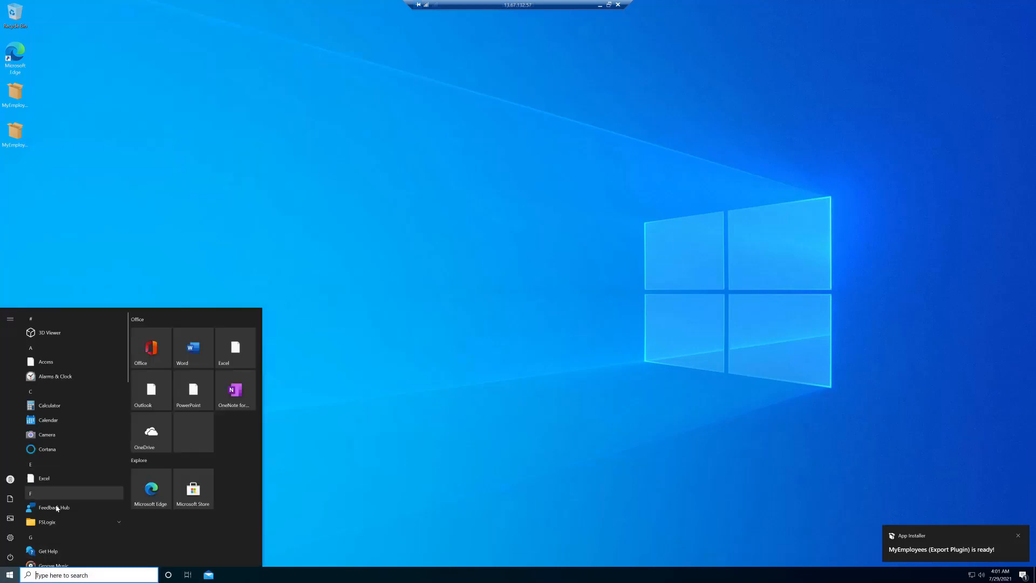
type("my")
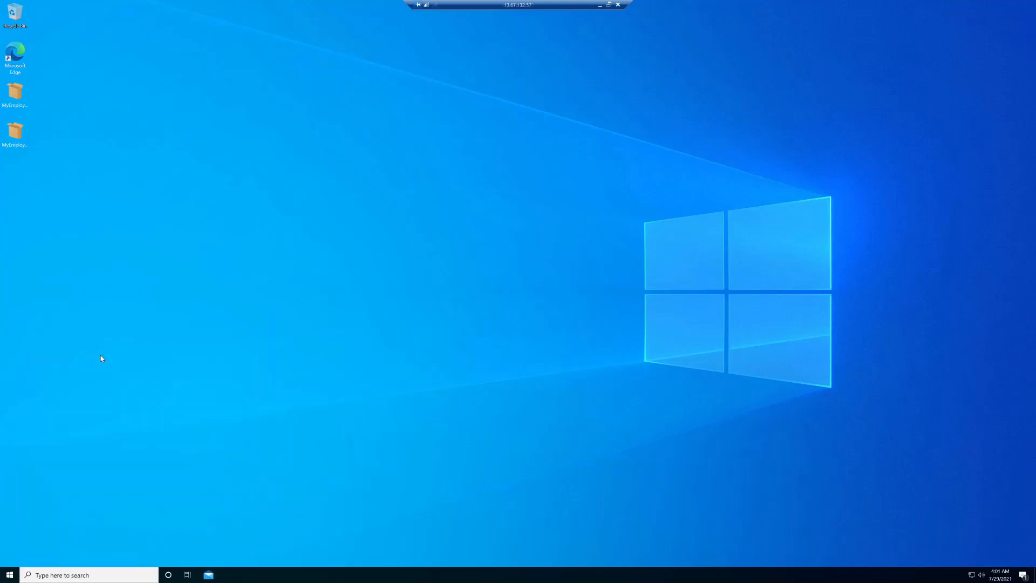
double_click(14, 95)
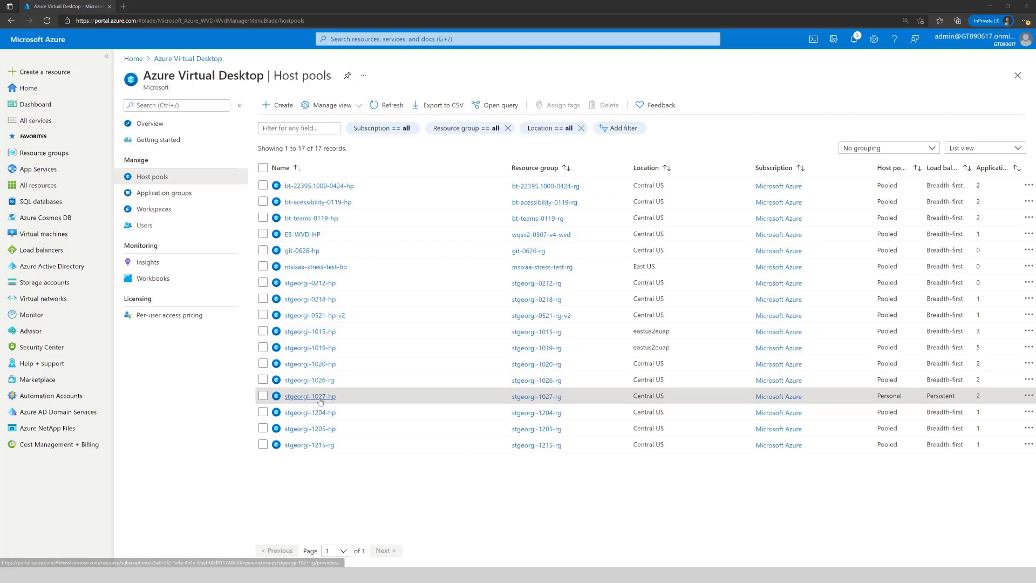
- Open the stgeorgi-1027-hp host pool, its Session hosts, then its MSIX packages list
left_click(310, 397)
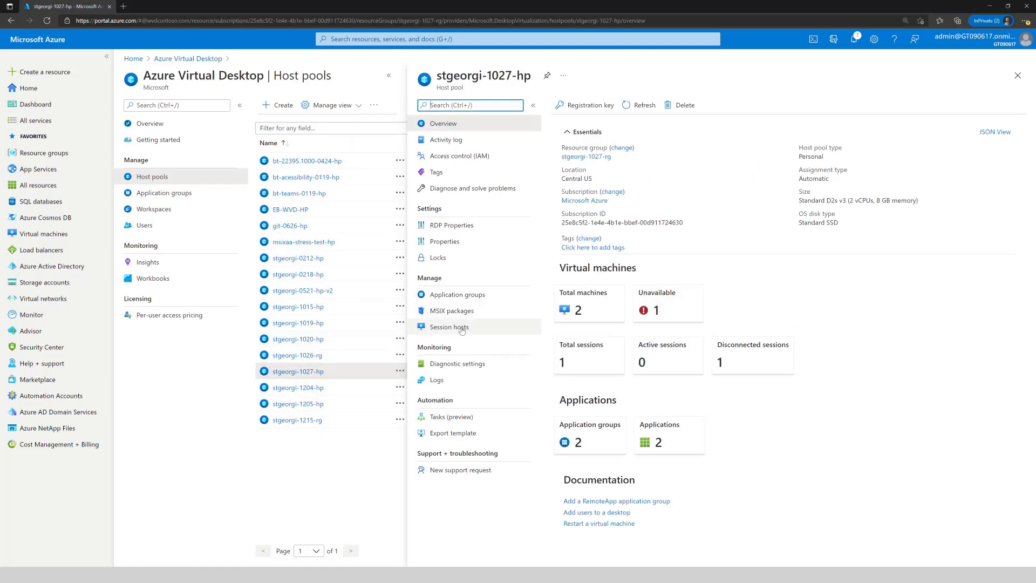
left_click(449, 326)
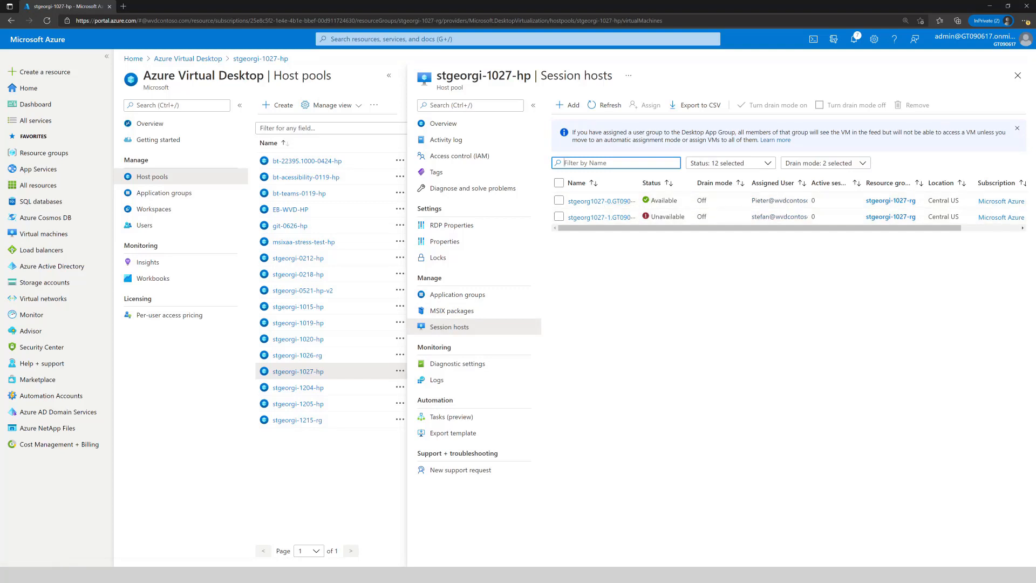
left_click(452, 311)
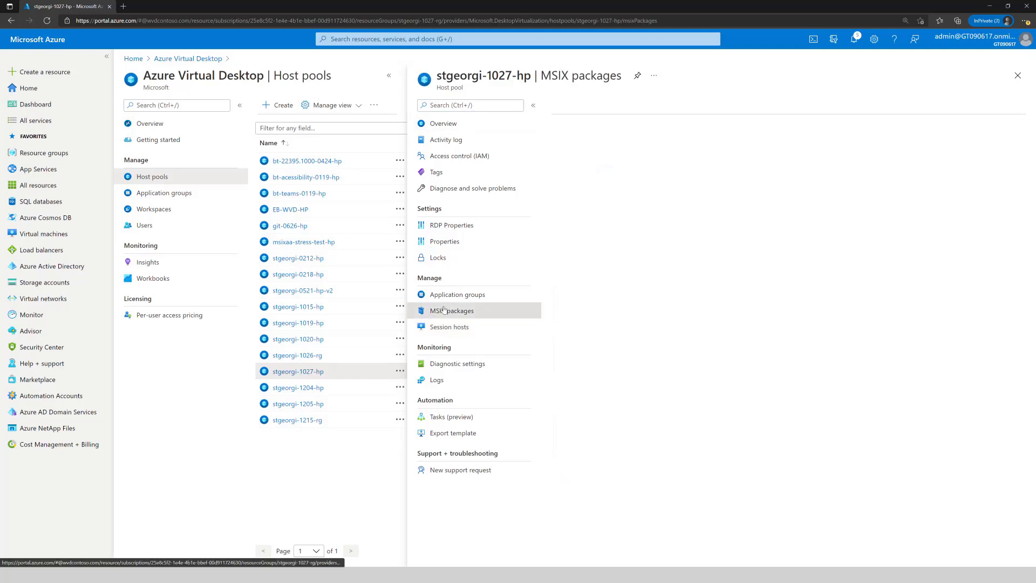
left_click(451, 311)
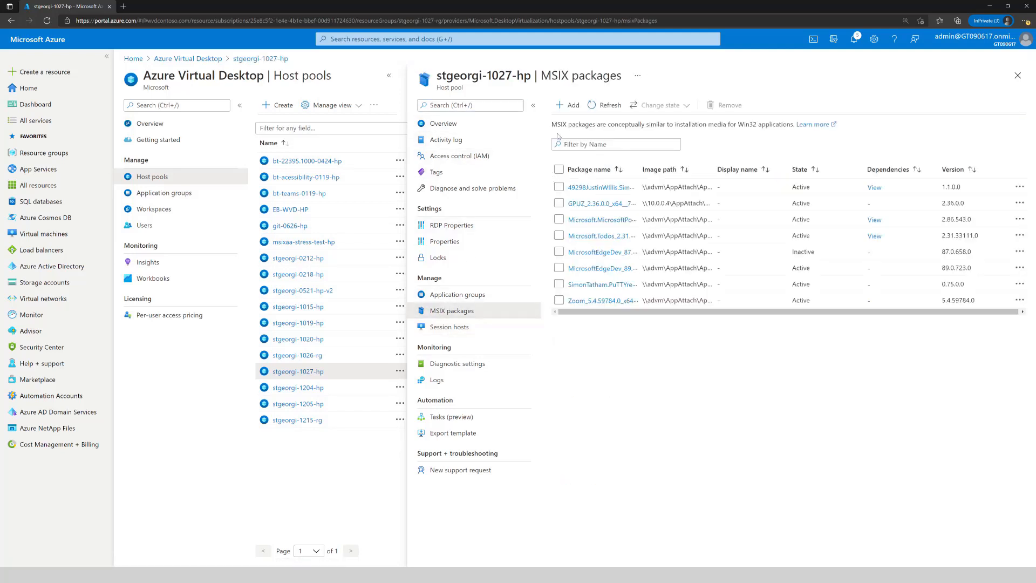
- Add MyEmployees and the ExportPlugin_1.0.1.0 VHDX as MSIX packages, plugin registering blocking at log on, Active
left_click(567, 105)
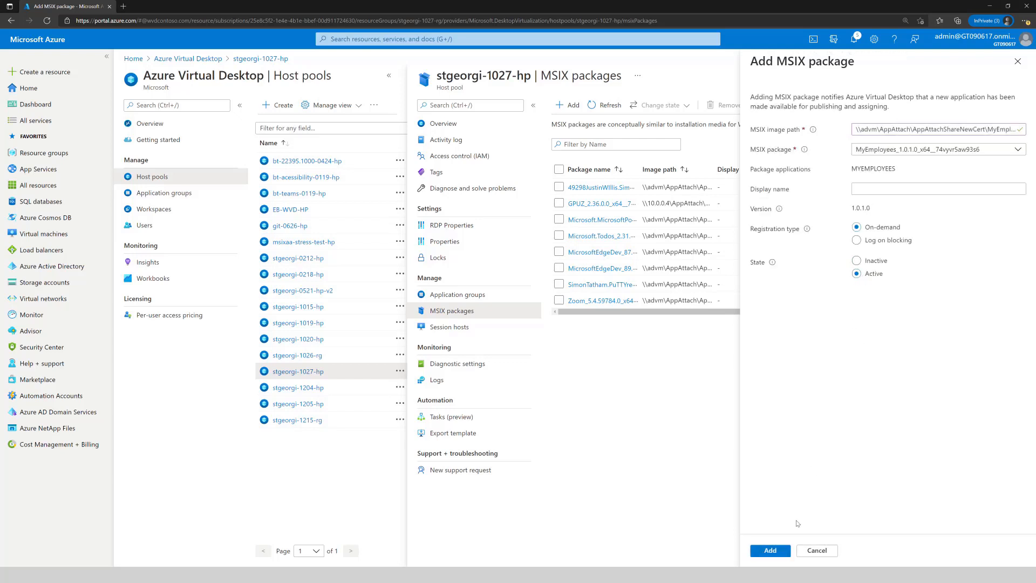
left_click(770, 550)
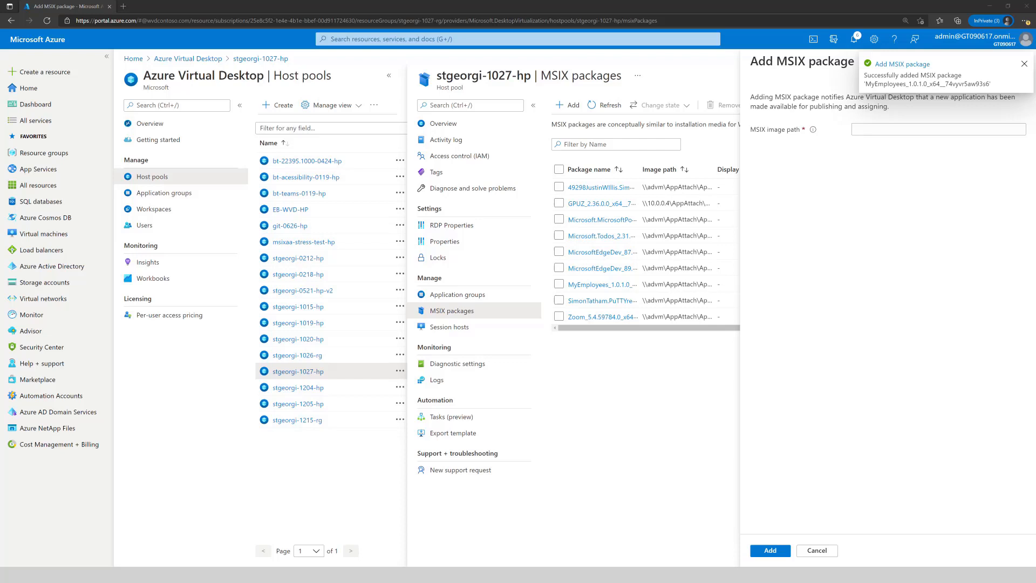
left_click(1016, 62)
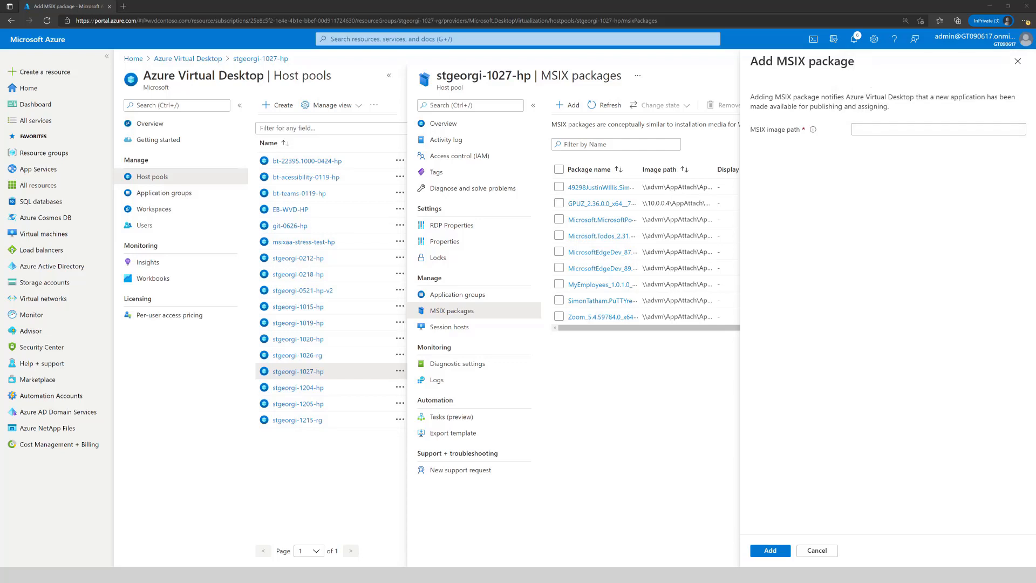
type("employees-ExportPlugin_1.0.1.0_x64__74vyvr5aw93s6.vhdx")
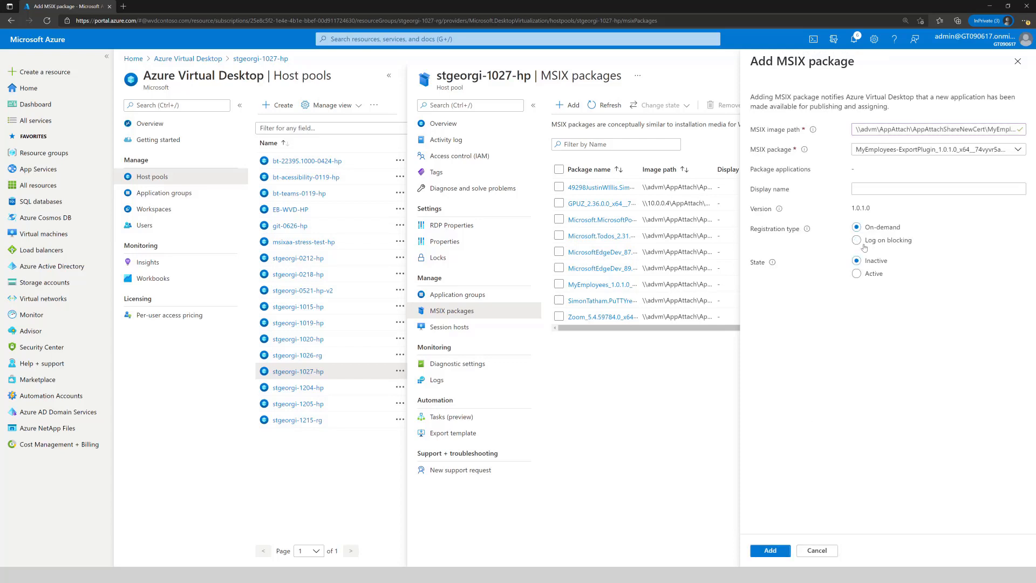
left_click(856, 240)
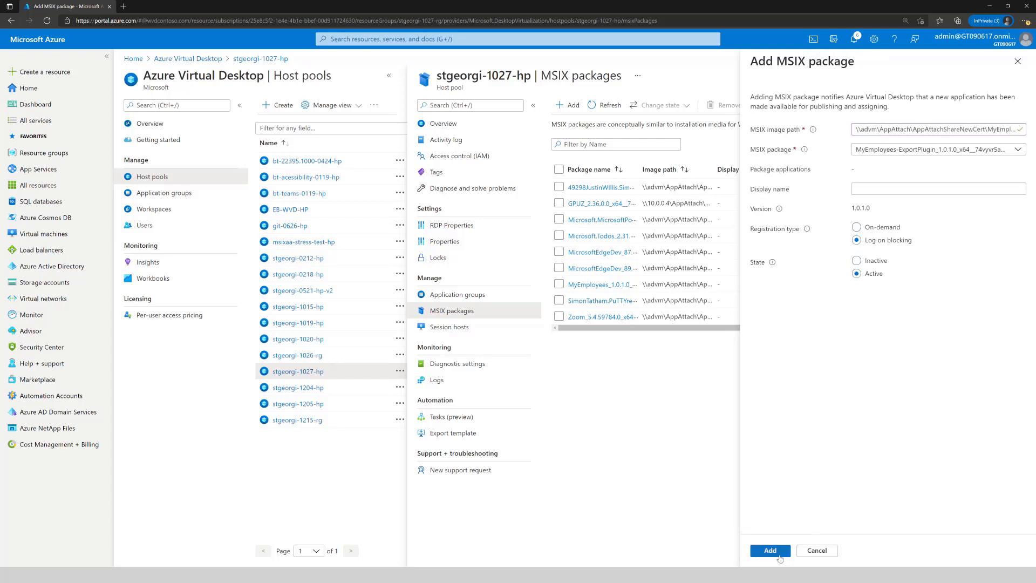
left_click(770, 550)
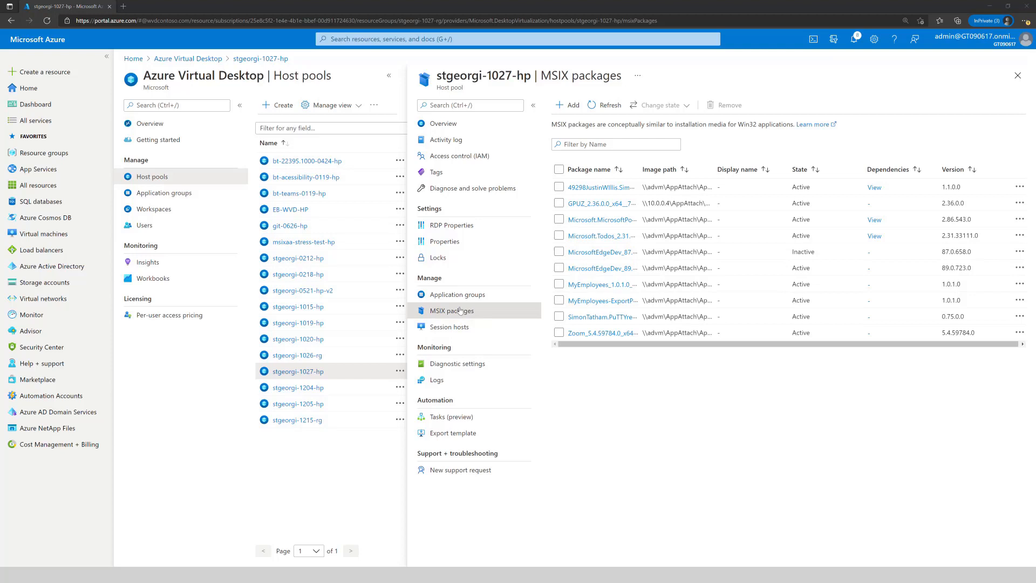
- In the stgeorgi-1027-hp-DAG group, add MSIX apps MyEmployees and MyEmployees-ExportPlugin as MyEmployeesPlugin
left_click(456, 293)
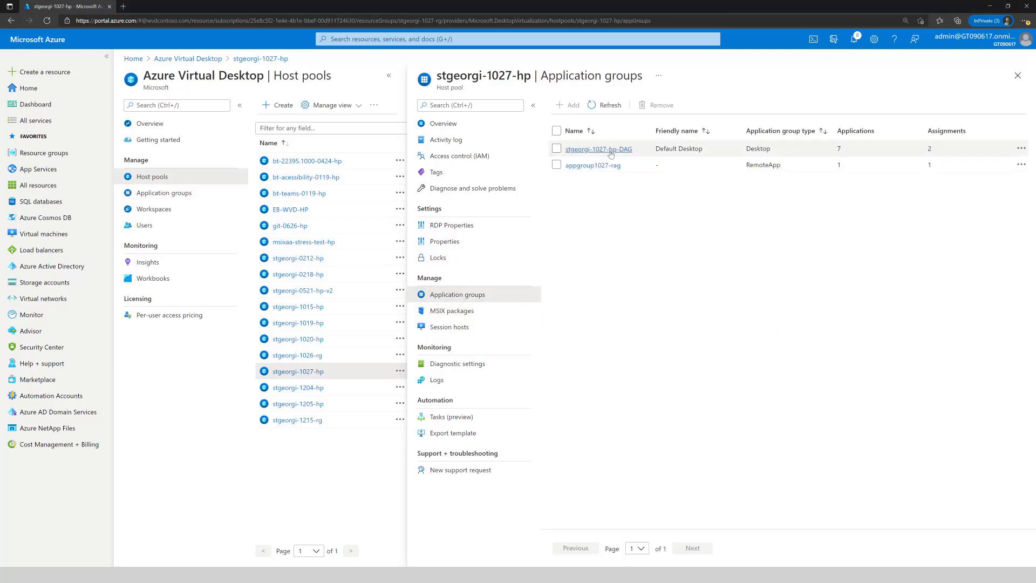
left_click(598, 149)
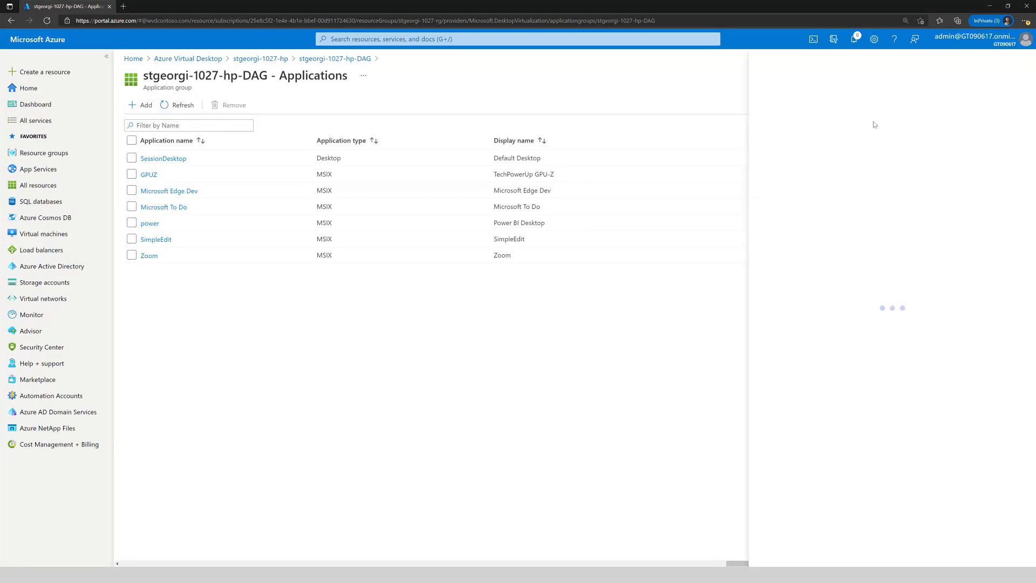
left_click(142, 105)
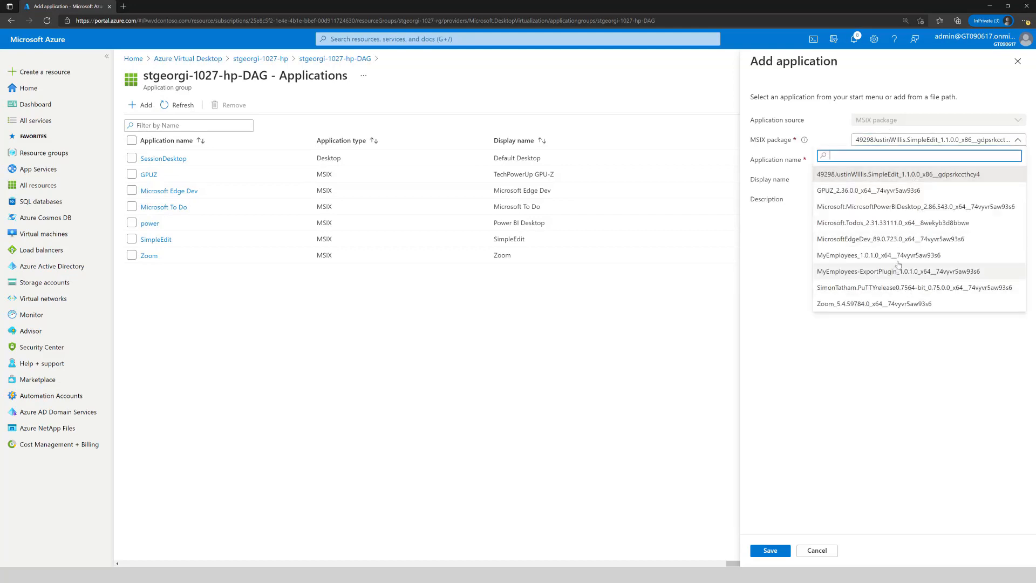
left_click(875, 254)
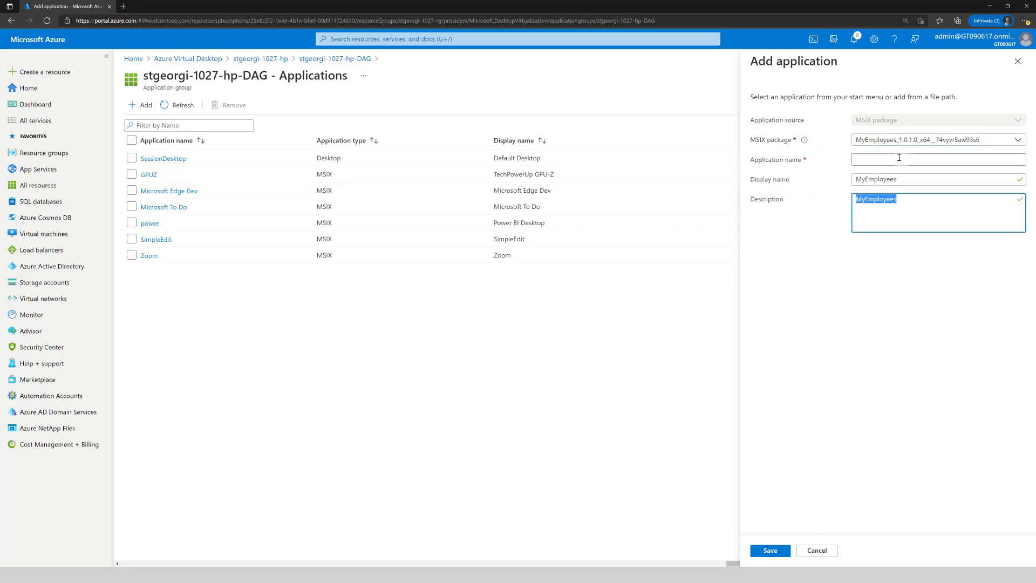
left_click(768, 550)
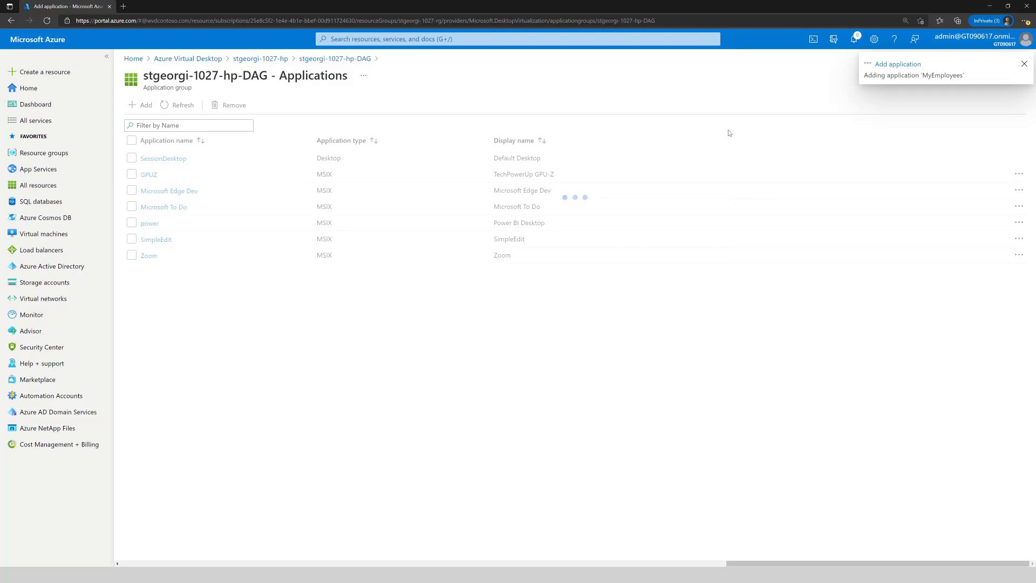
left_click(145, 105)
type("MyEmployees")
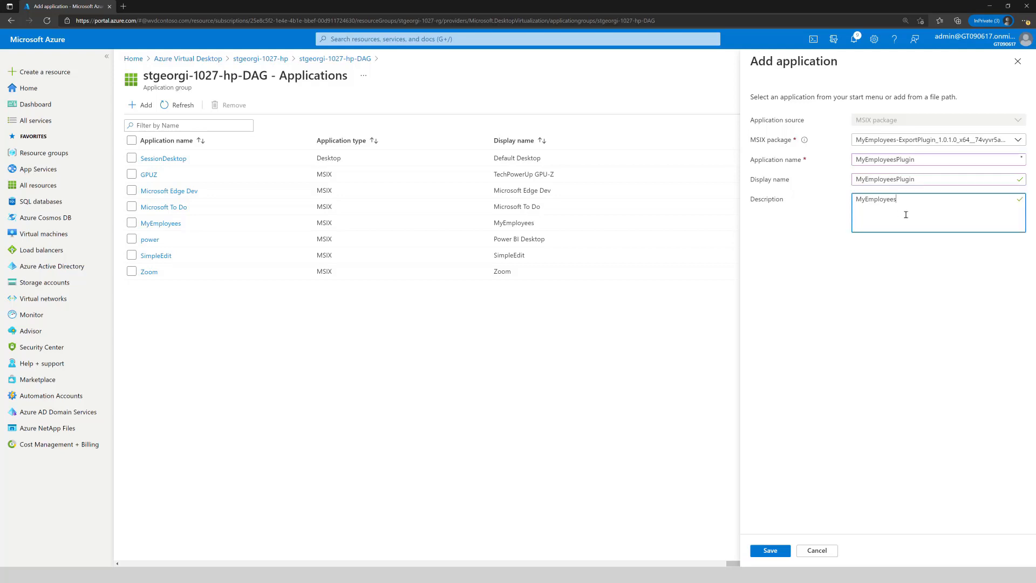
left_click(768, 551)
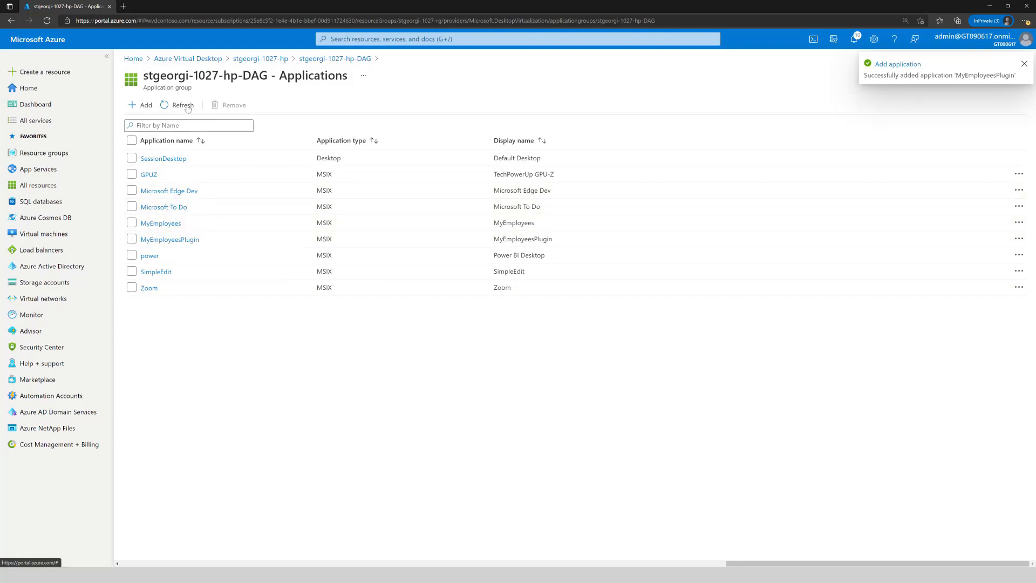
- Return via Application groups to the stgeorgi-1027-hp-DAG overview, now reporting 9 applications
left_click(260, 58)
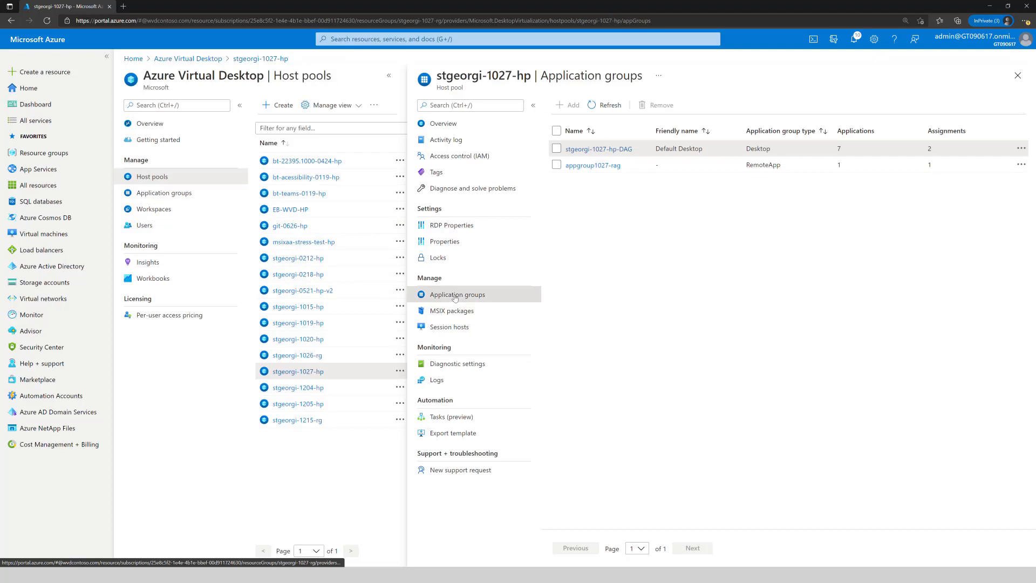
left_click(596, 148)
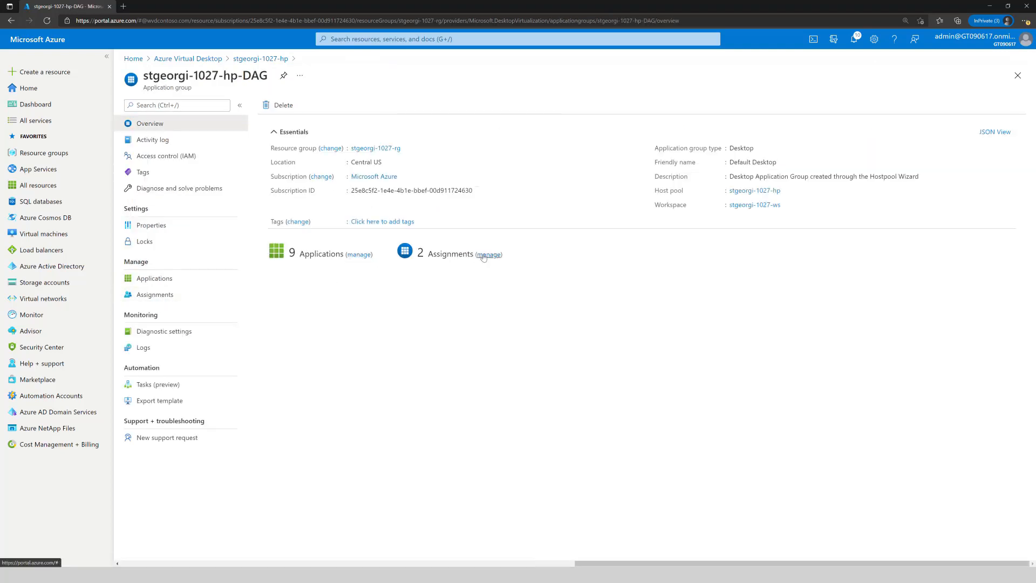
left_click(487, 254)
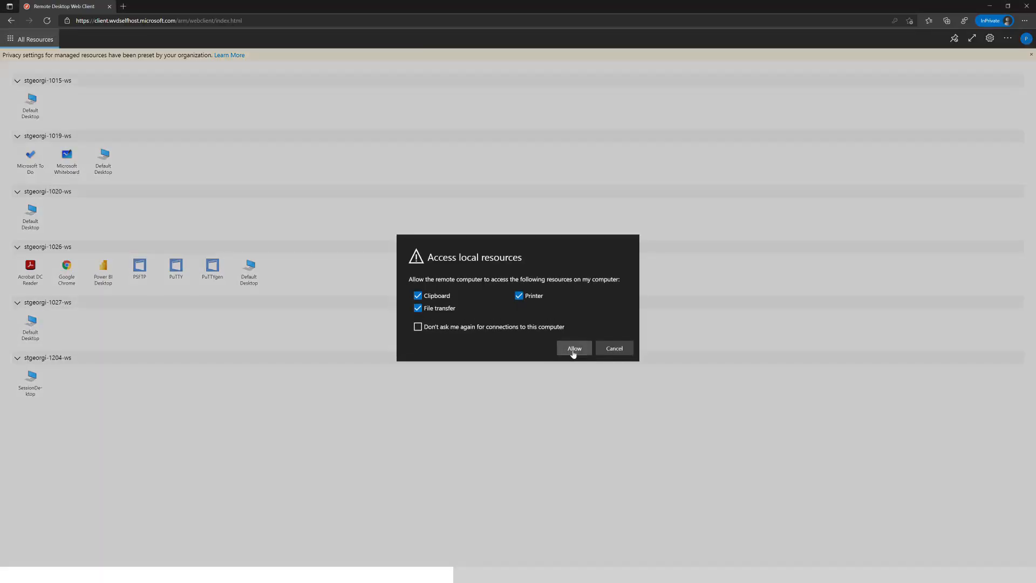
- Allow local clipboard, printer and file access, then sign in to the Default Desktop session
left_click(574, 349)
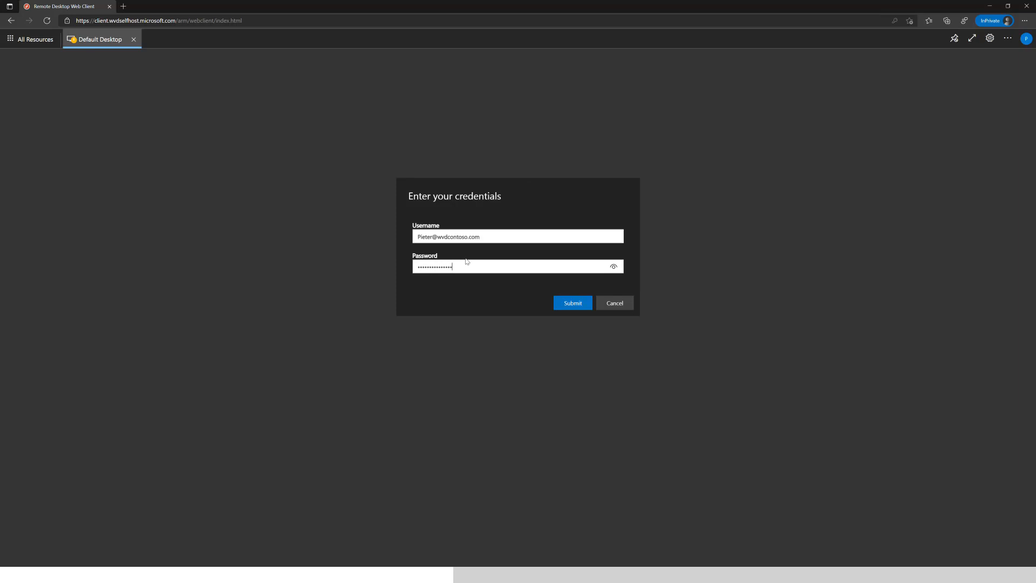
left_click(572, 302)
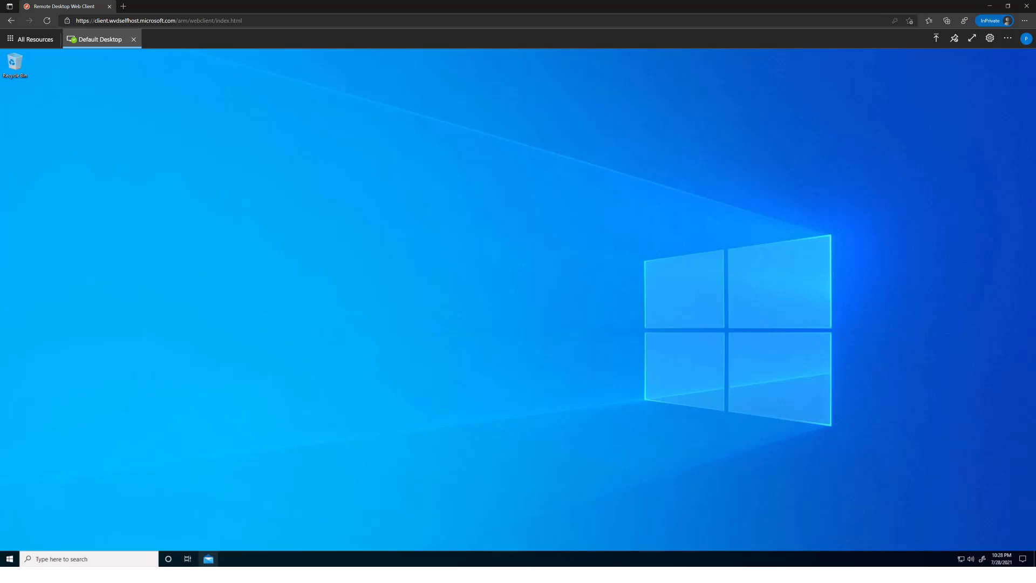
- Launch MyEmployees from a Start search and check its Export menu offers Export as CSV
type("my empl")
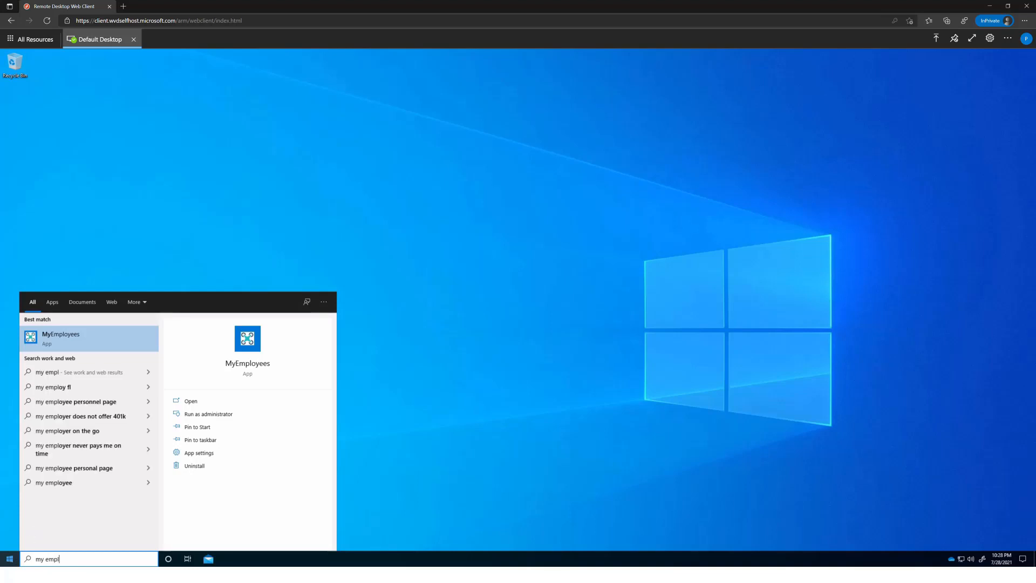
mouse_move(122, 337)
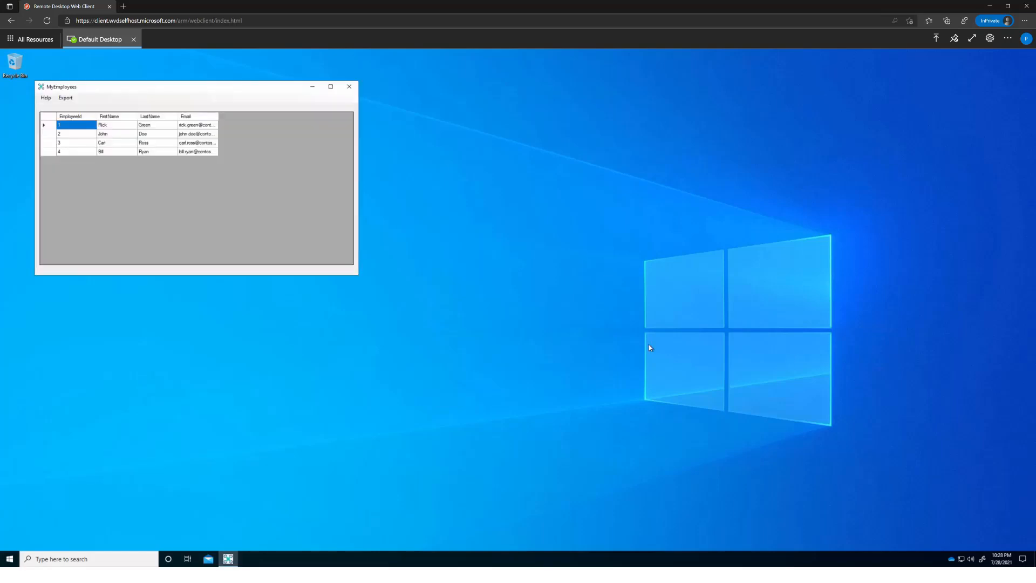
left_click(66, 98)
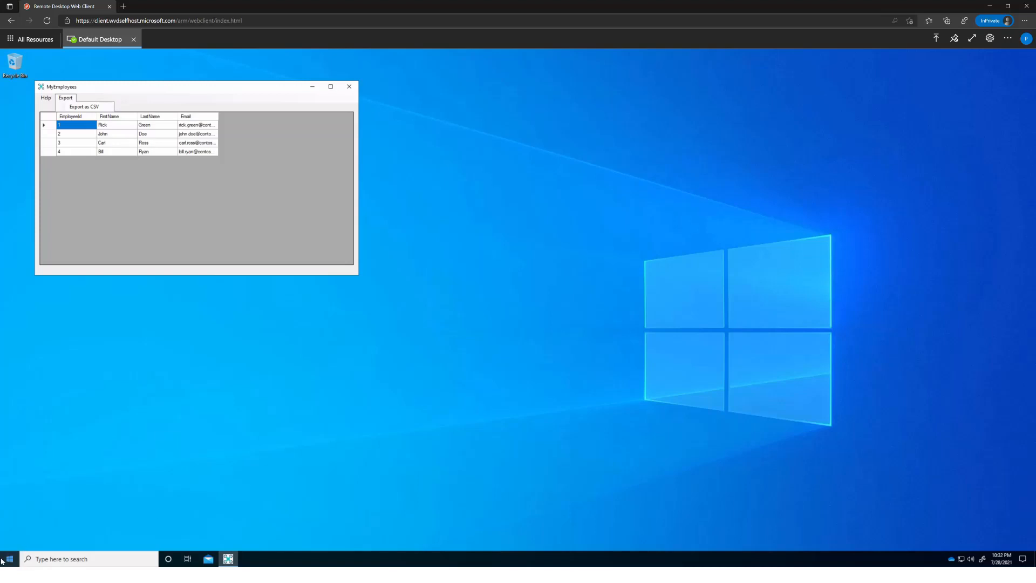
left_click(8, 558)
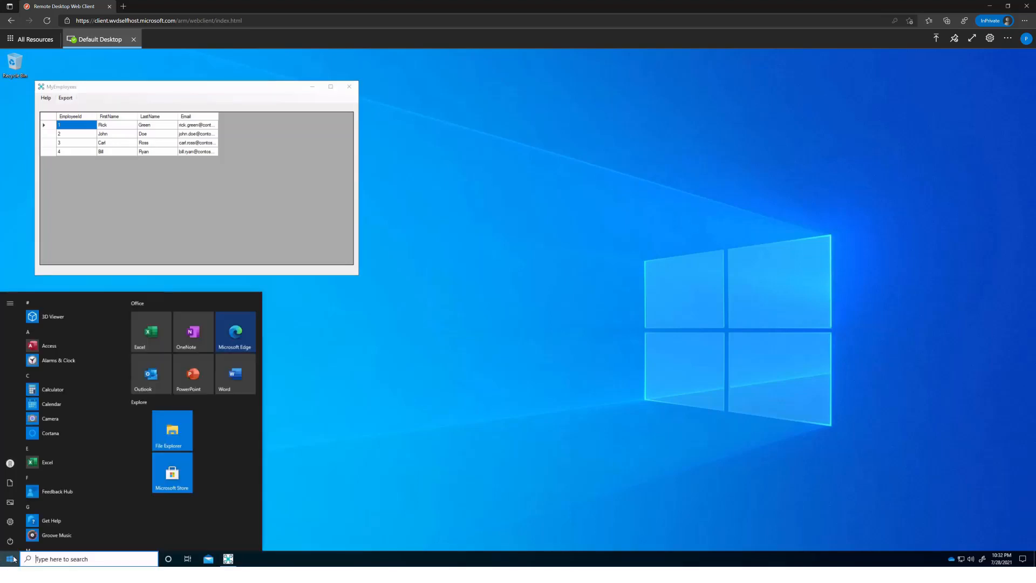
- Open Command Prompt, run hostname to show stgeorg1027-0, then start powershell
type("cmd")
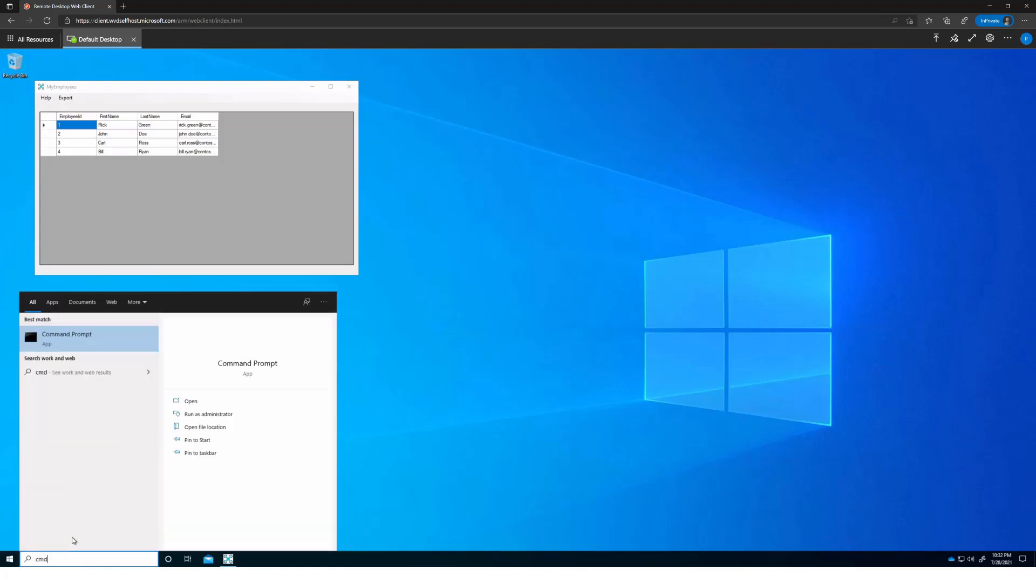
left_click(66, 338)
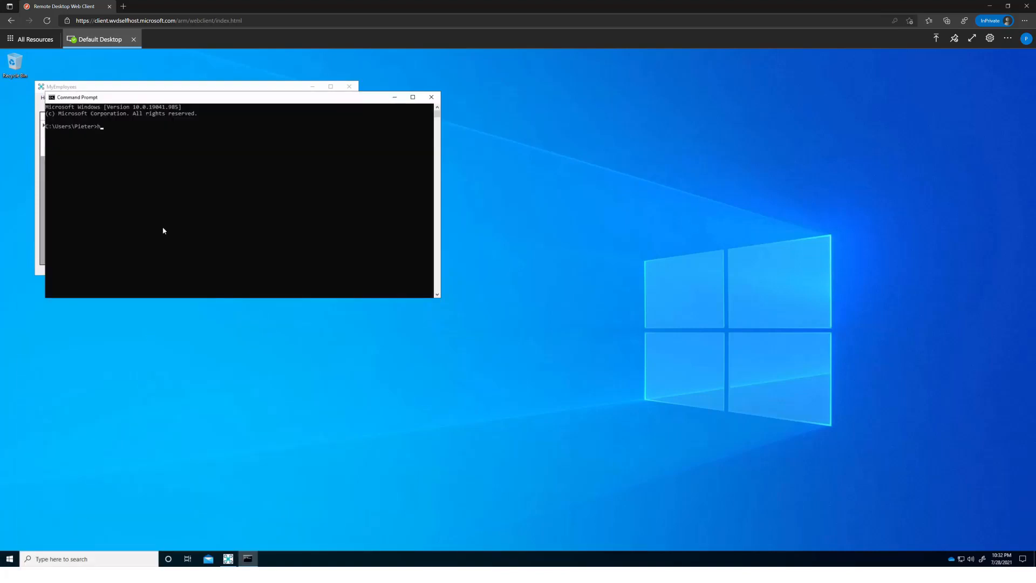
type("hostname")
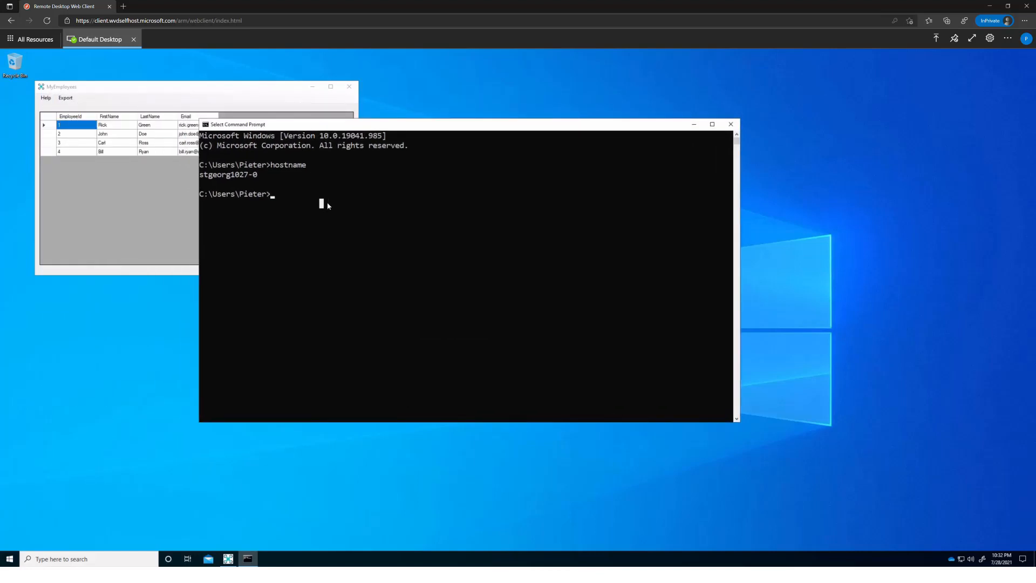
type("powershell")
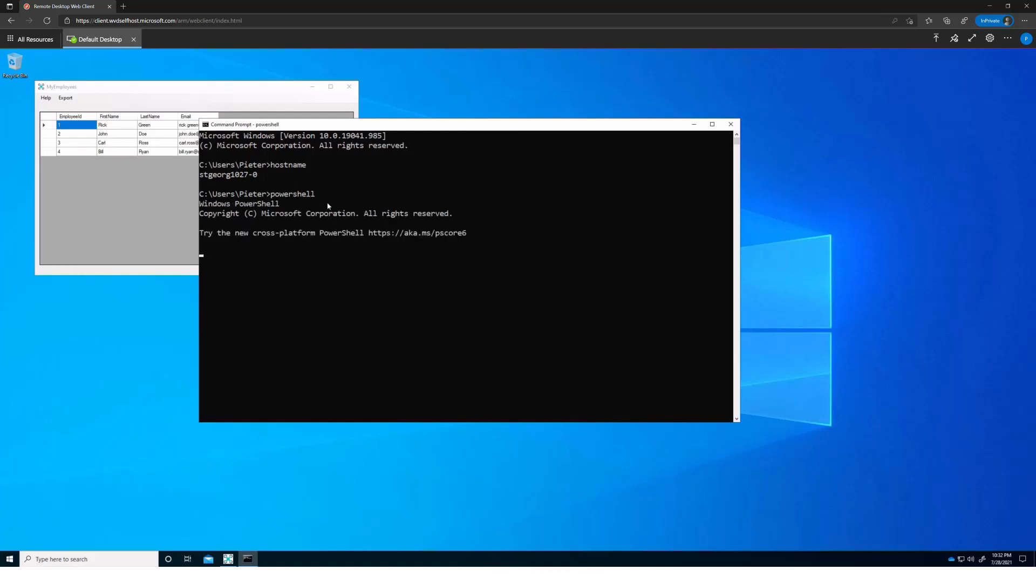
- Run Get-AppxPackage *myemp* and highlight its MyEmployees-ExportPlugin dependency value
type("Get-appxp")
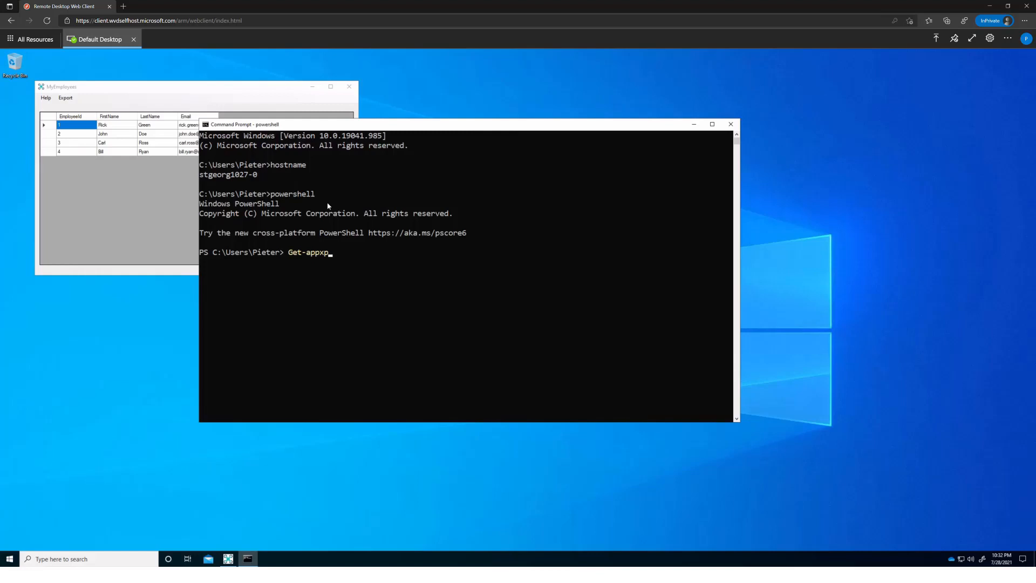
type("ackage")
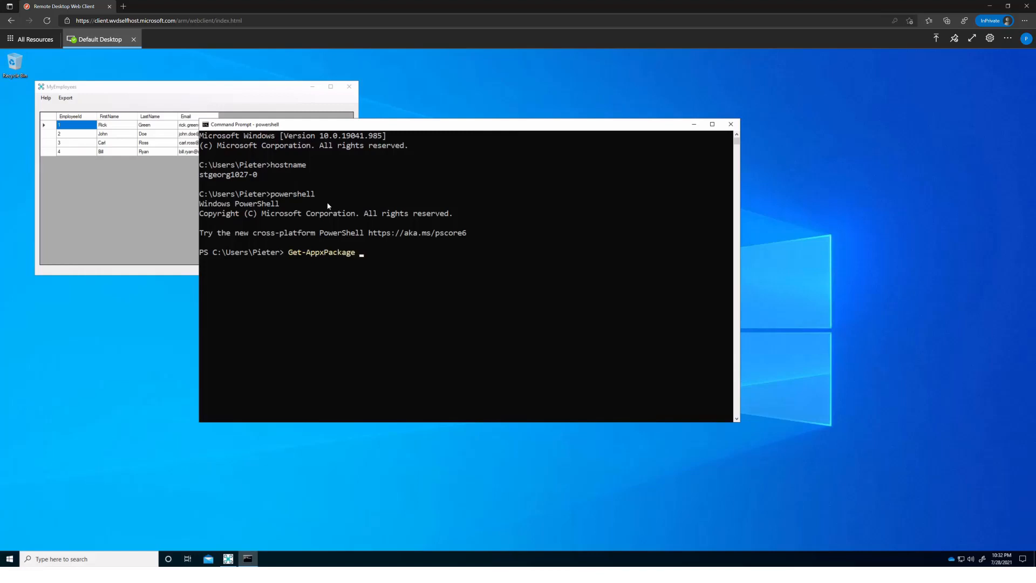
type("*my")
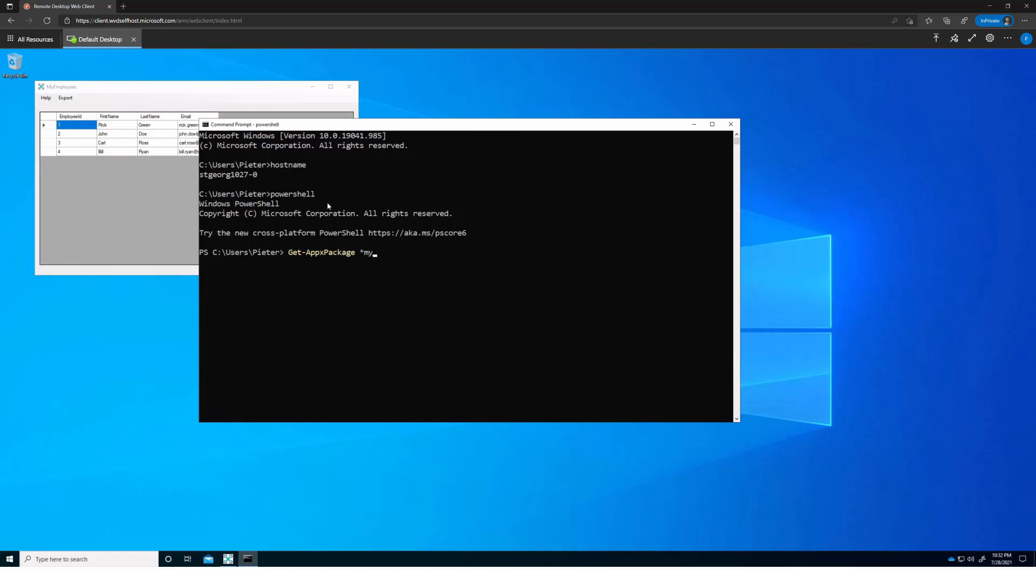
type("emp*")
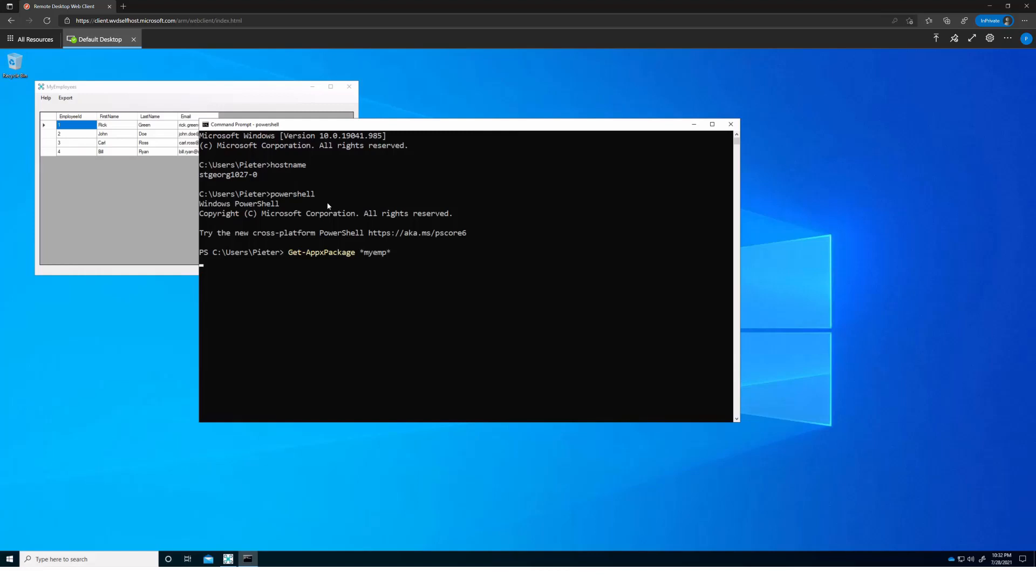
key("enter")
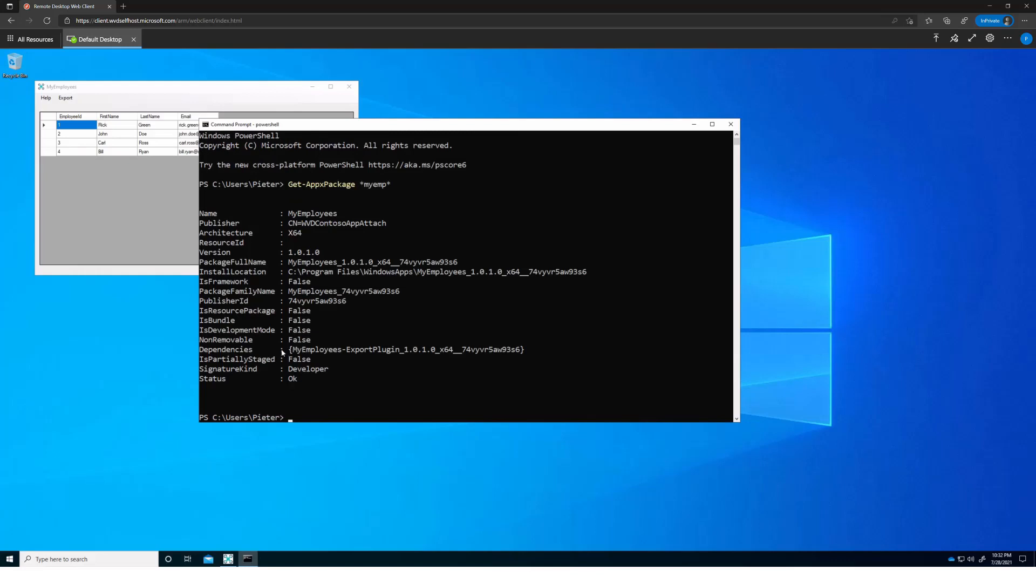
left_click_drag(289, 349, 523, 349)
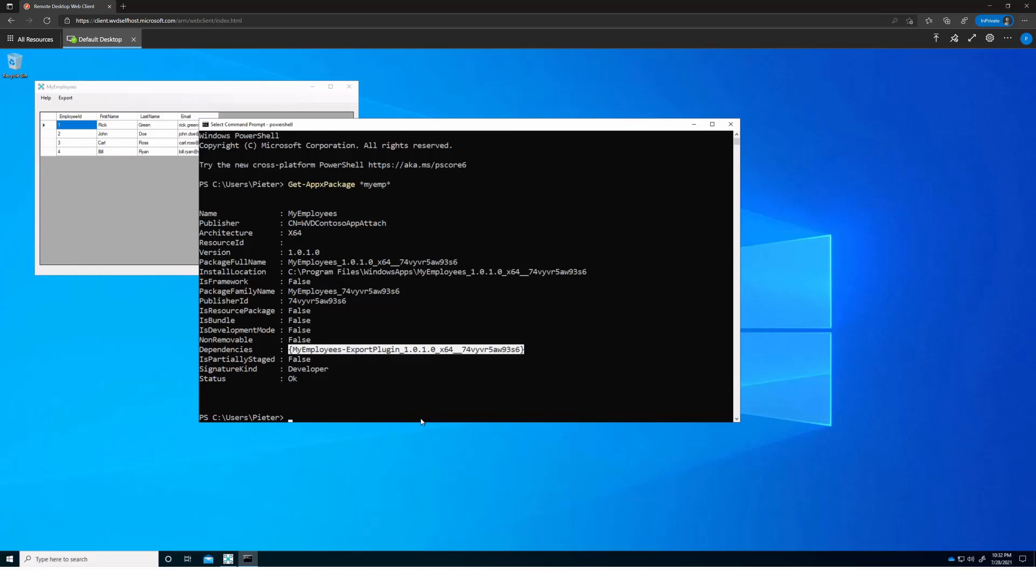
mouse_move(529, 404)
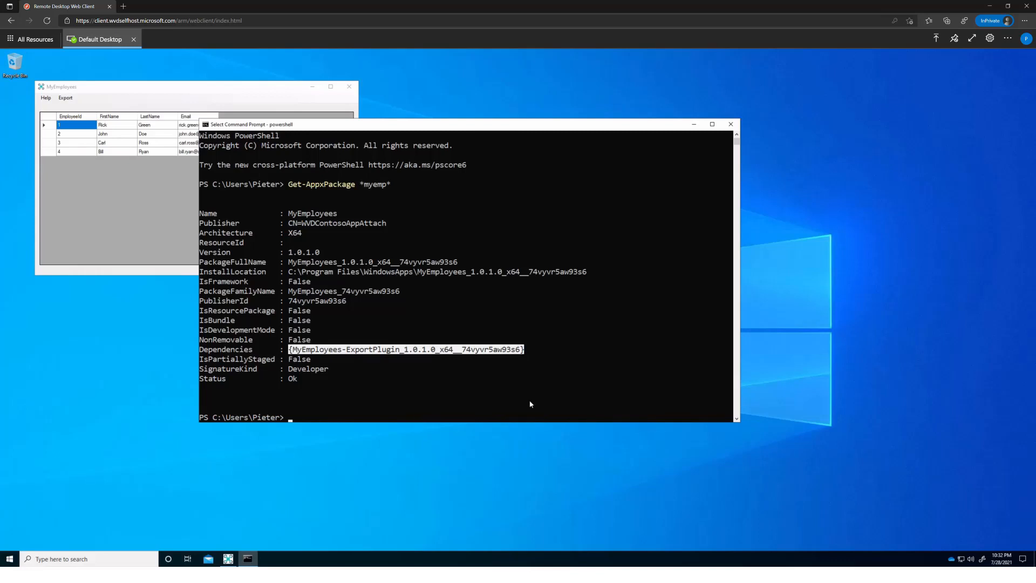